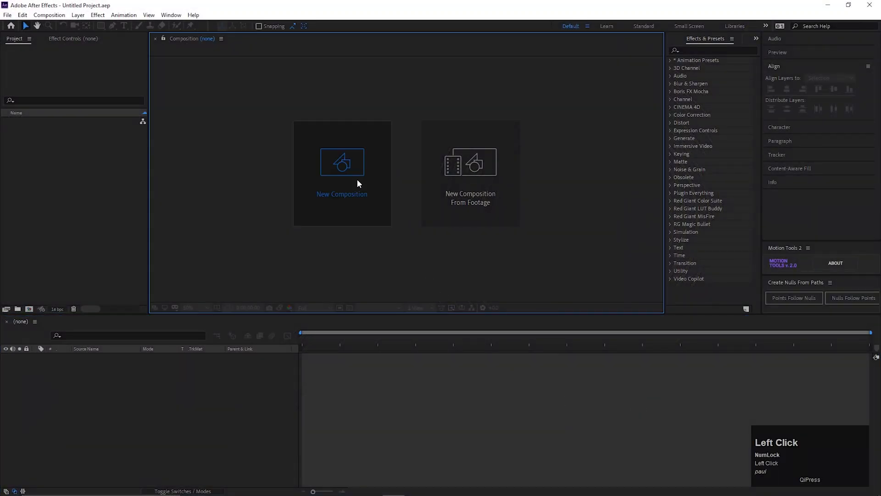
Step: Create a 1920×1080 HDTV 29.97 fps composition named 'Text animation'
click(342, 163)
text(Text anima)
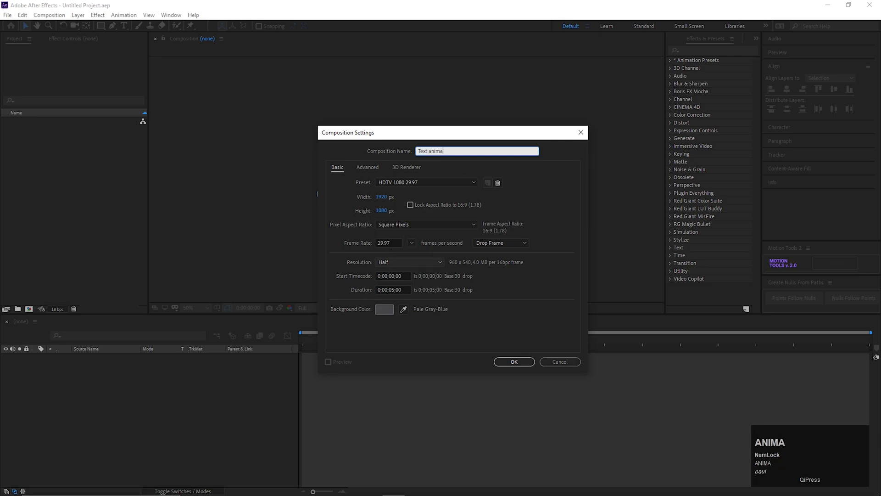
text(tion)
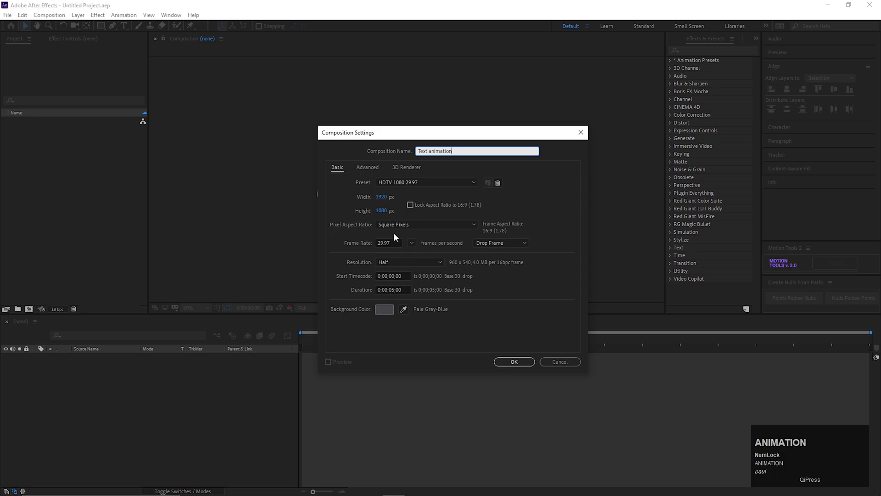
click(513, 362)
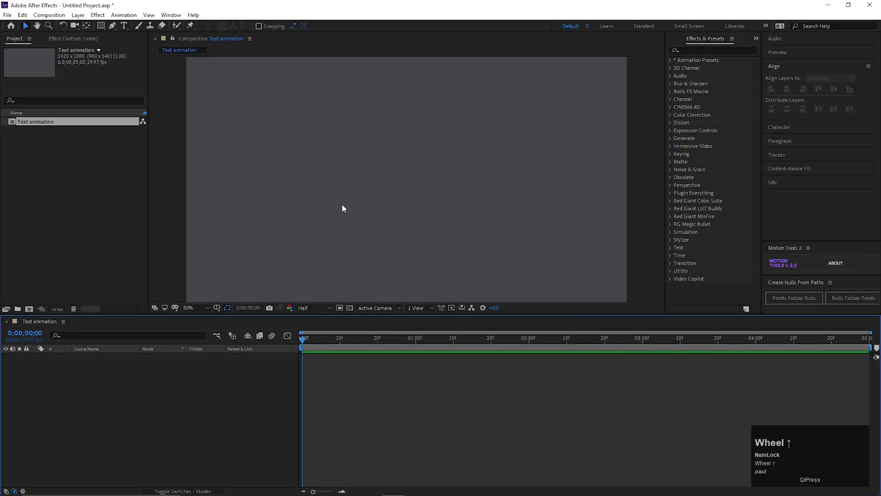
Step: Add a text layer reading 'working.', removing the extra period
click(123, 25)
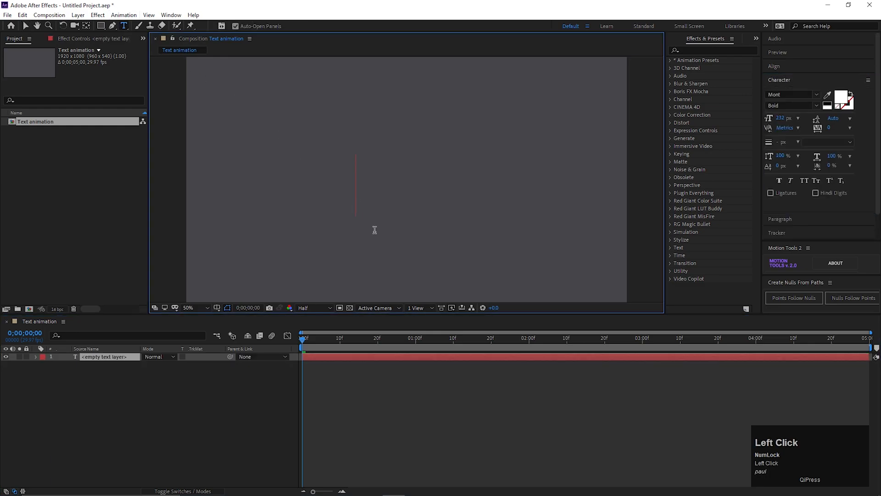
text(working)
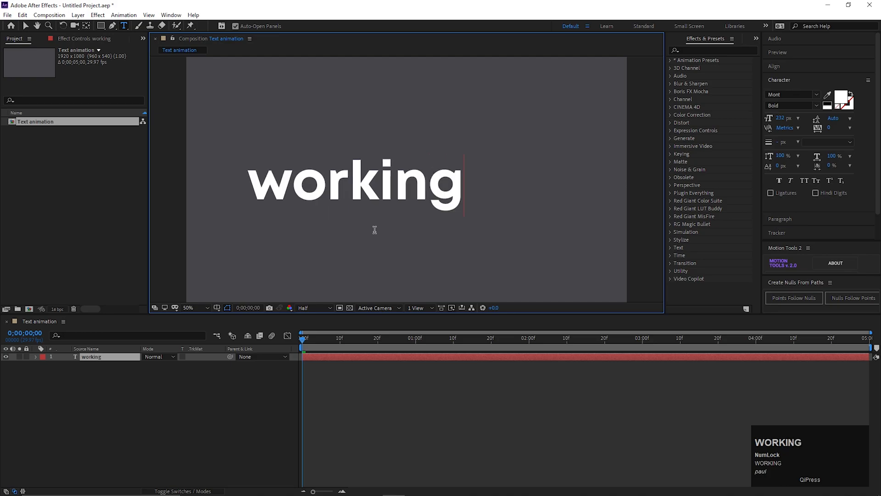
text(.)
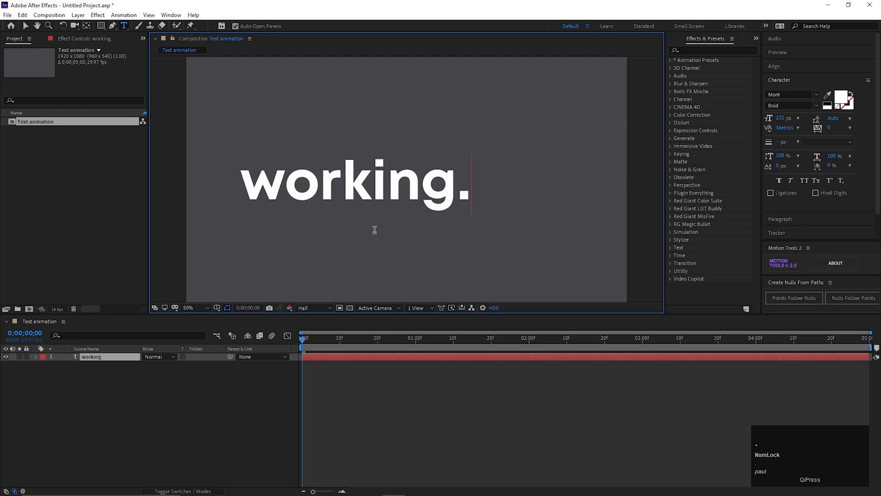
text(.)
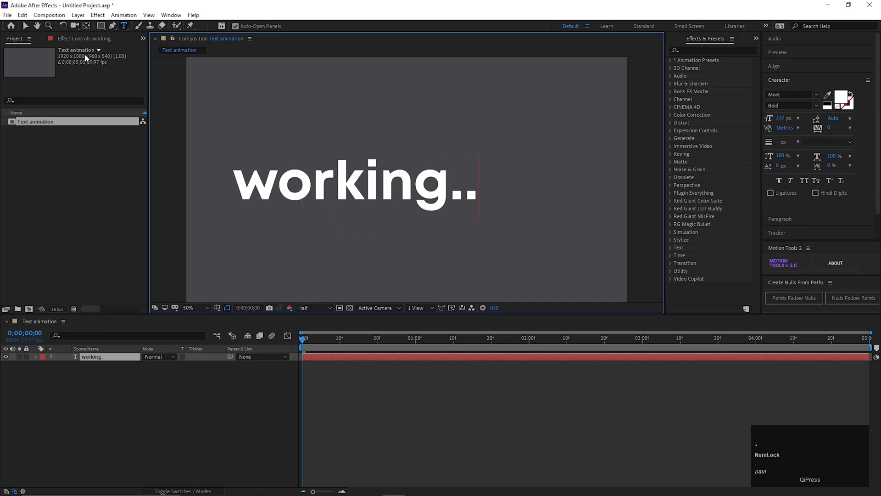
key(backspace)
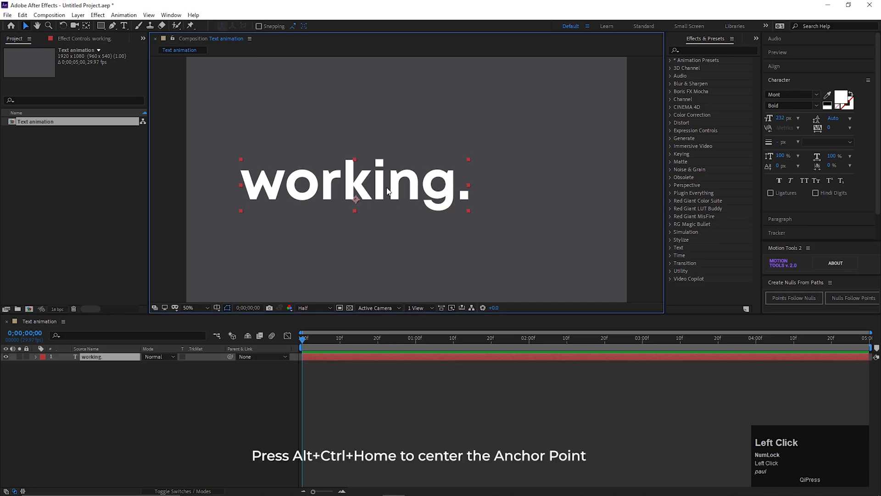
Step: Center the text's anchor point and align the layer to the composition center
key(ctrl+alt+home)
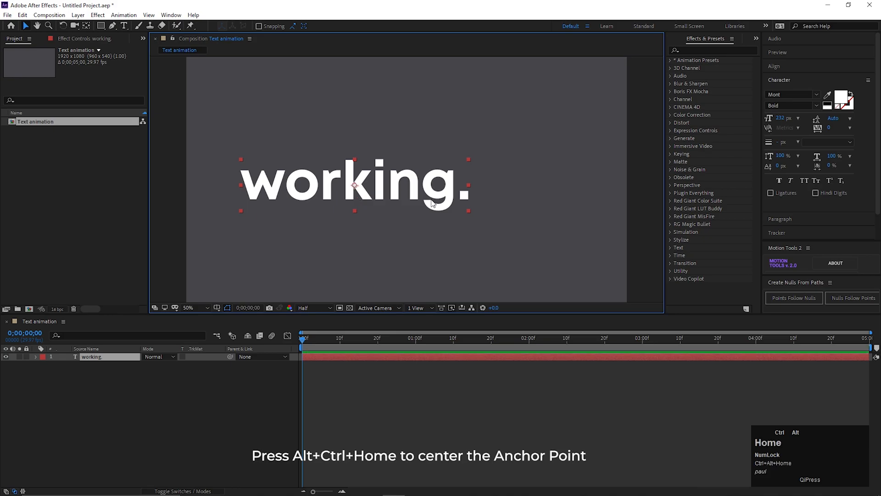
mouse_move(497, 236)
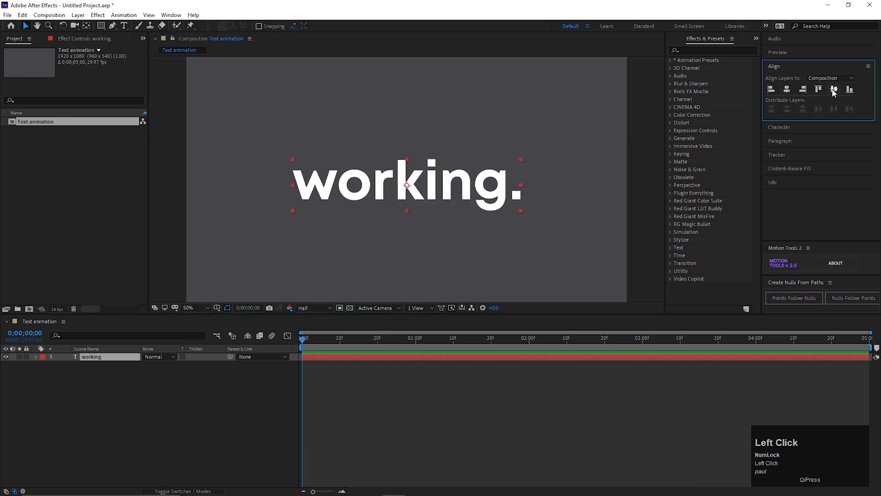
scroll(up, 3)
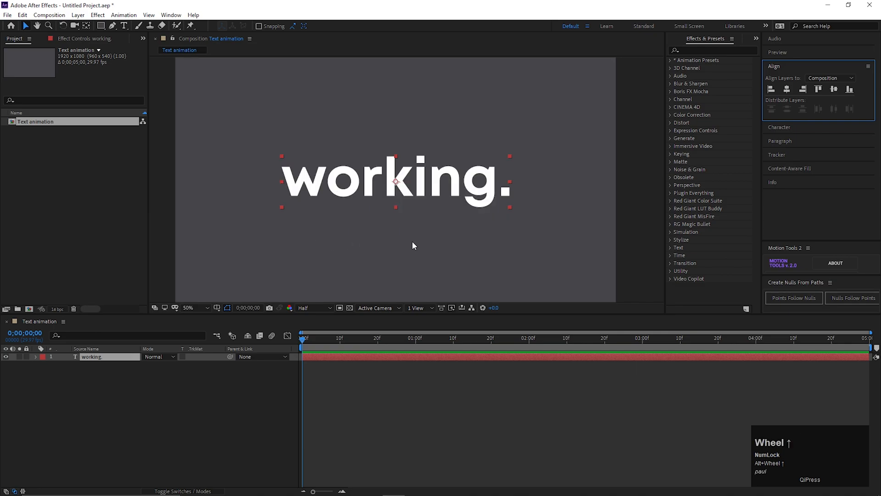
click(174, 412)
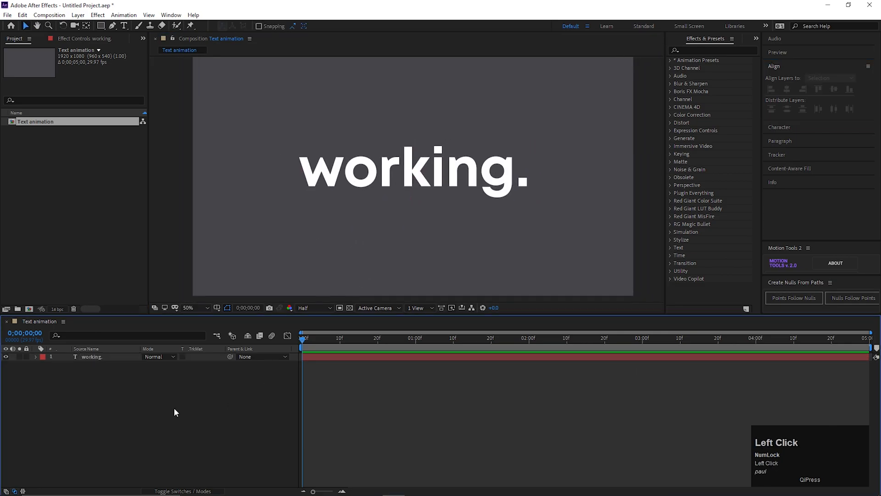
Step: Make the 'working.' layer 3D and add a Position animator to its characters
click(92, 357)
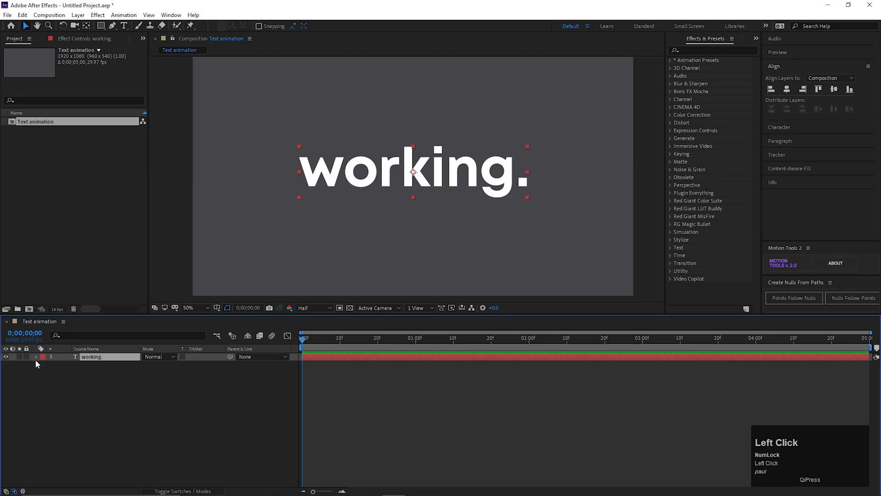
click(220, 365)
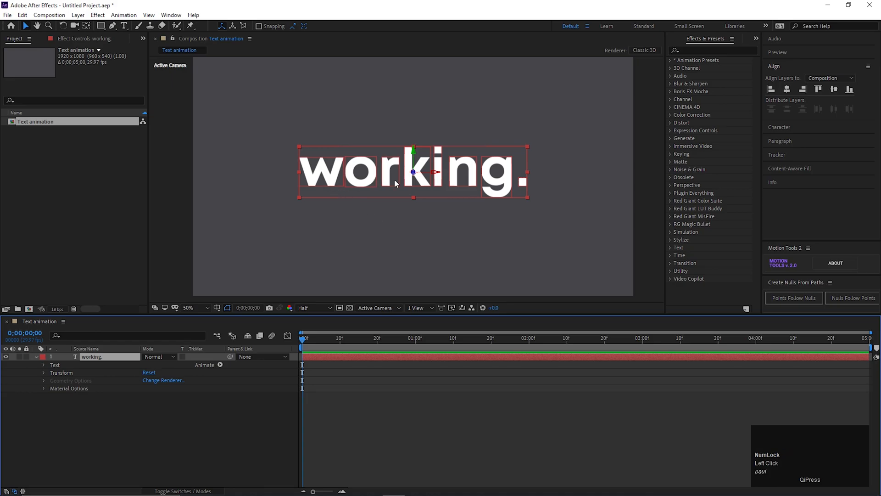
mouse_move(336, 180)
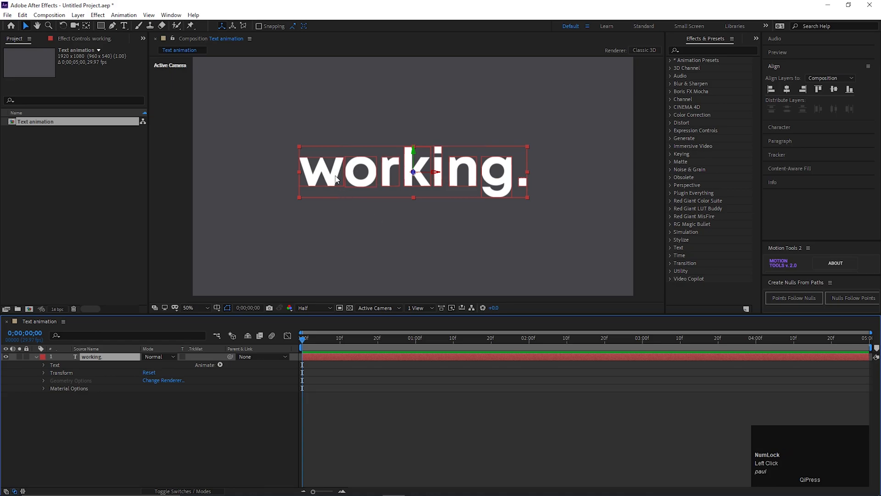
mouse_move(315, 148)
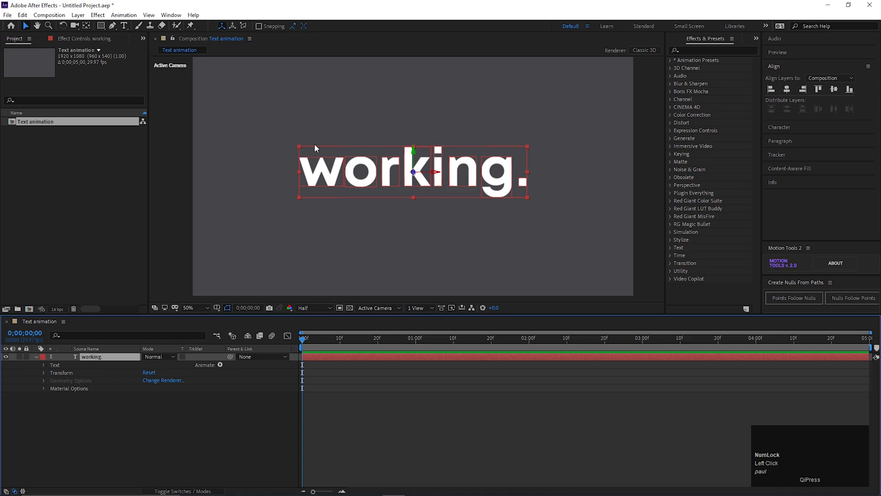
mouse_move(183, 404)
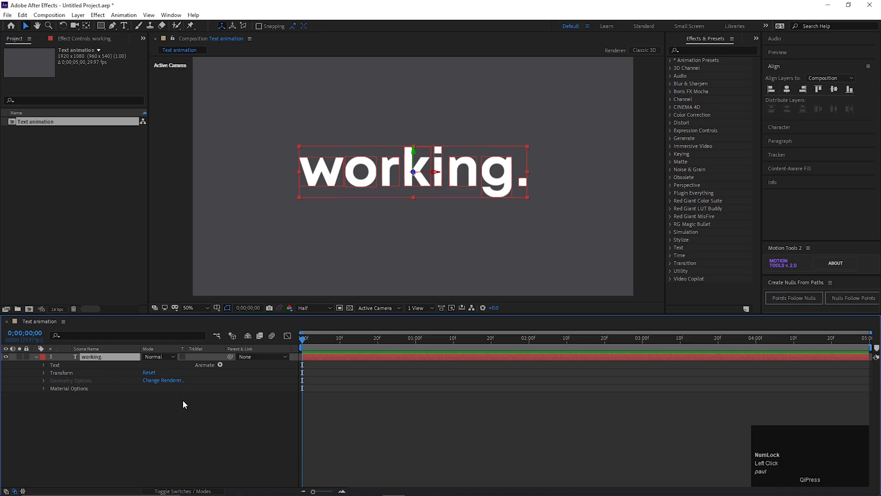
mouse_move(218, 371)
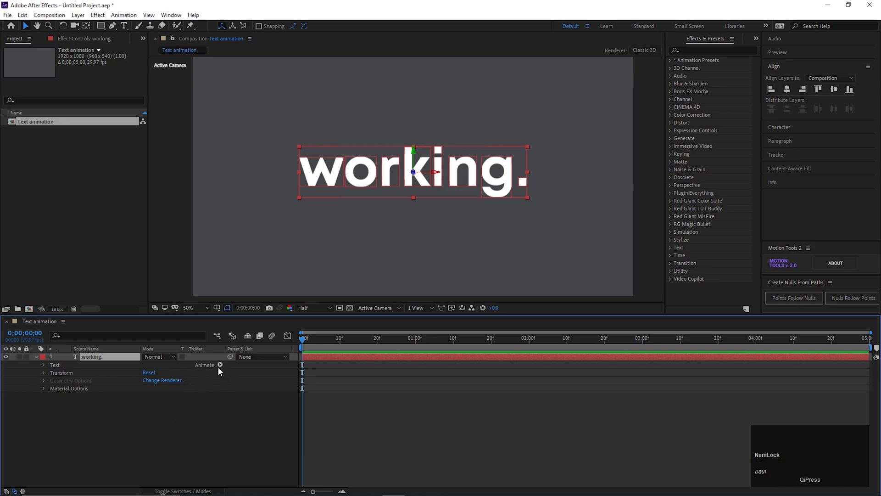
click(220, 365)
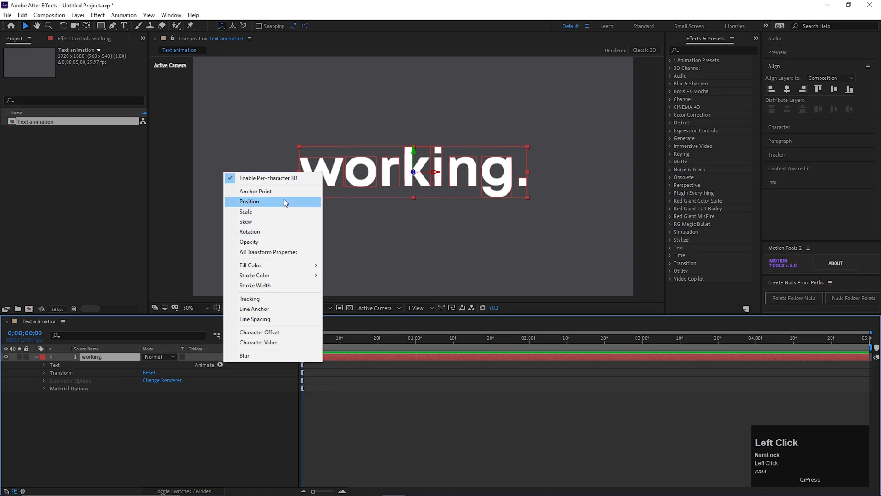
click(249, 201)
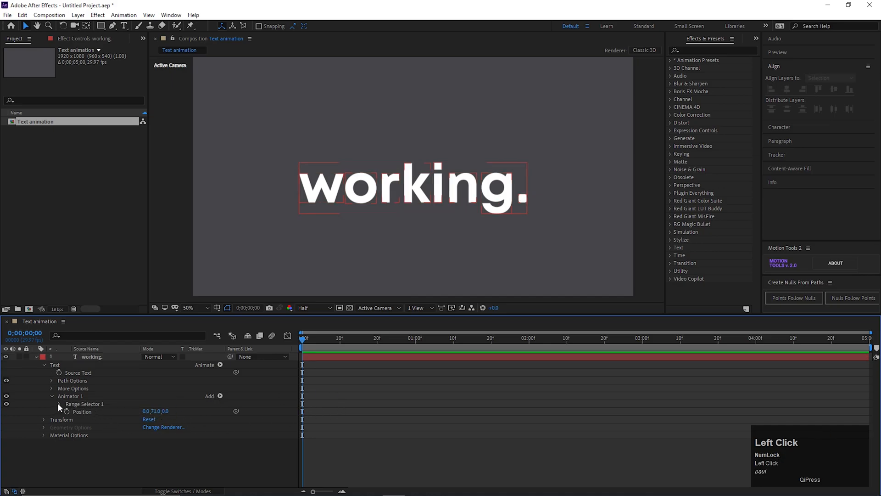
Step: Set Animator 1 Position to 0,117 and keyframe Range Offset from -100% to 100% over 1s
click(51, 403)
text(-1)
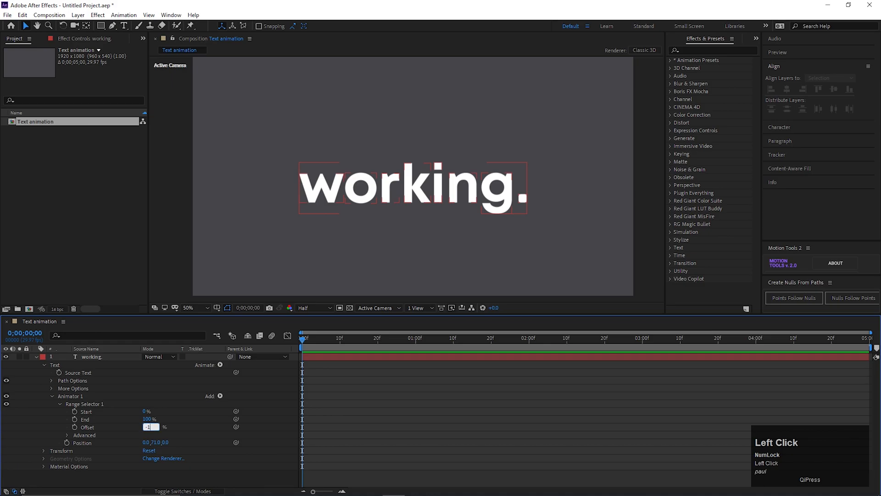
key(Enter)
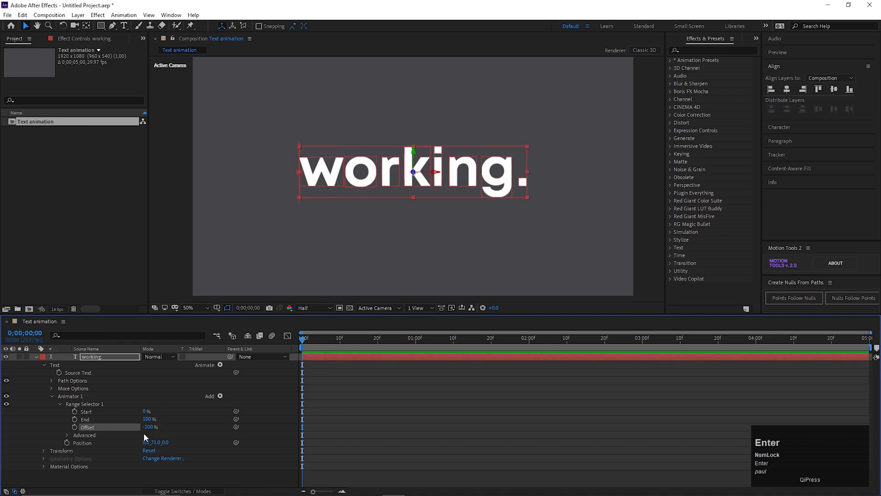
click(74, 426)
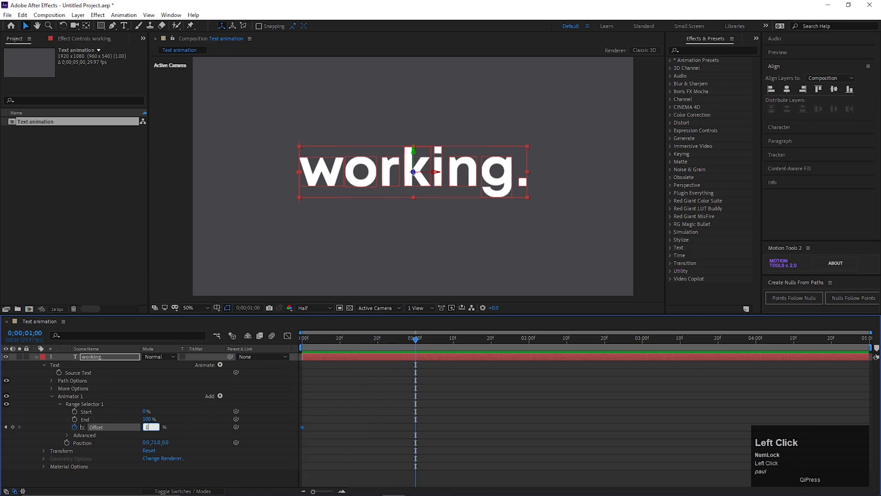
key(enter)
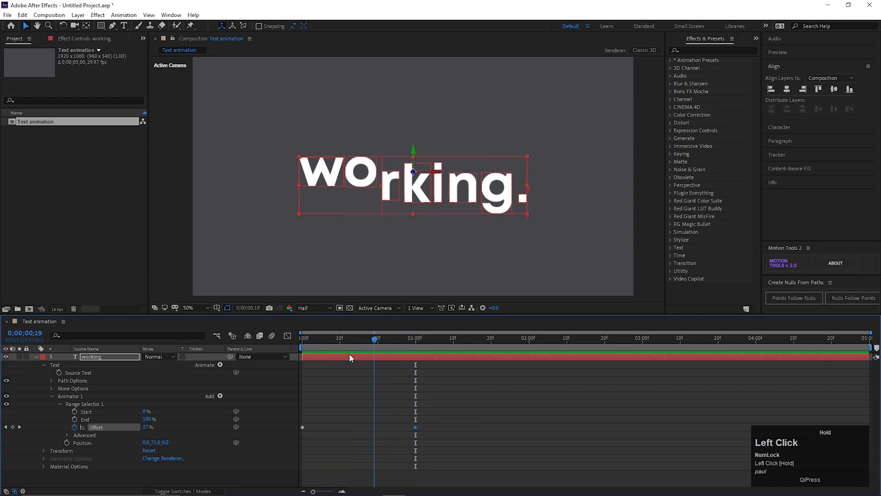
click(303, 337)
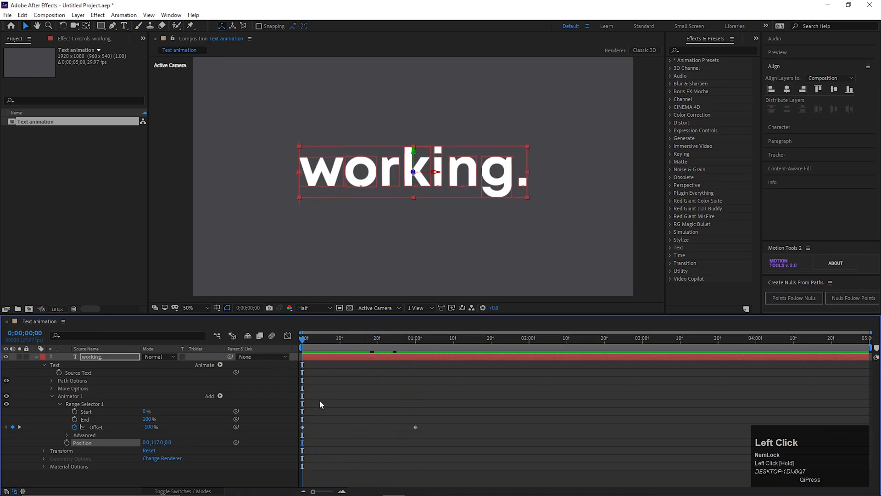
Step: Set the Range Selector shape to Ramp Up with Ease High 75%, then preview
click(241, 406)
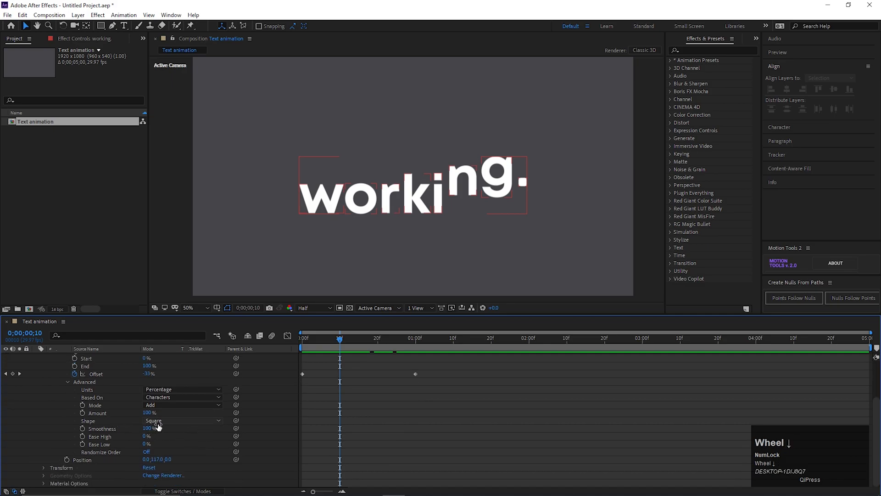
click(181, 428)
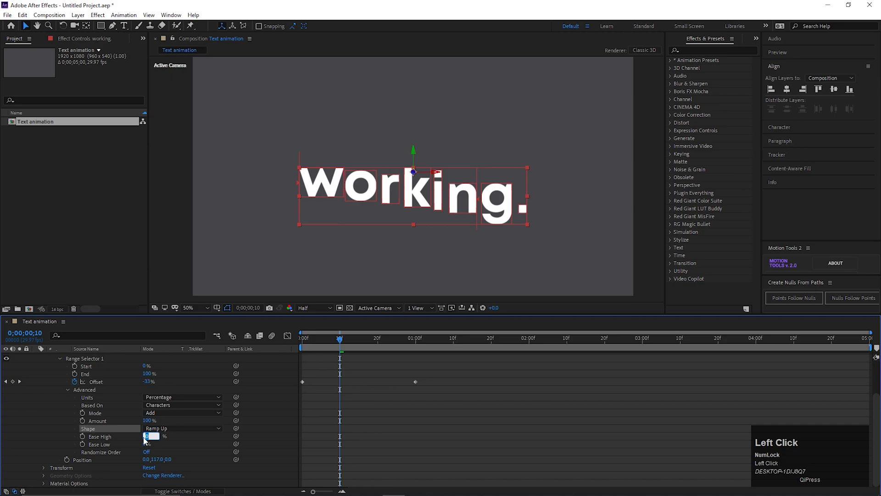
key(enter)
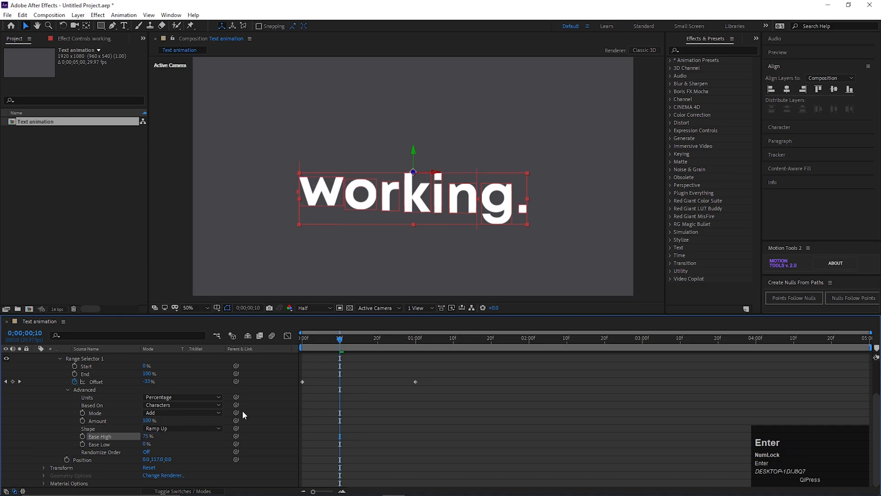
key(space)
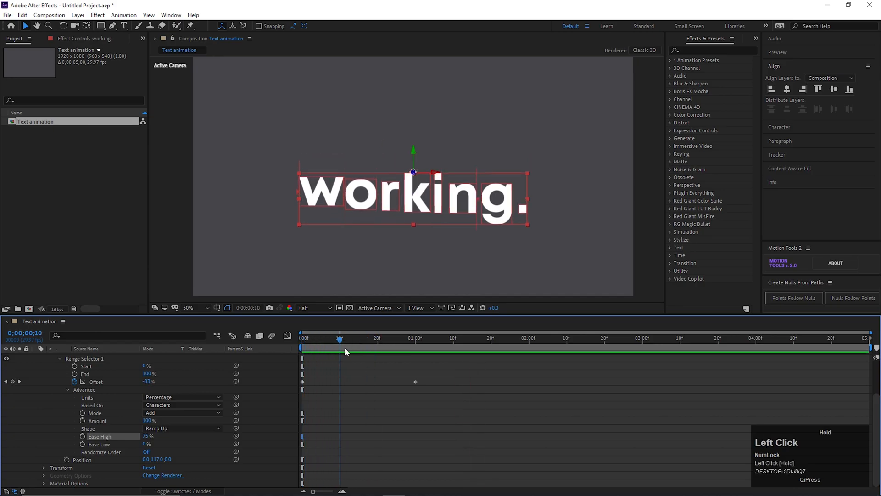
key(space)
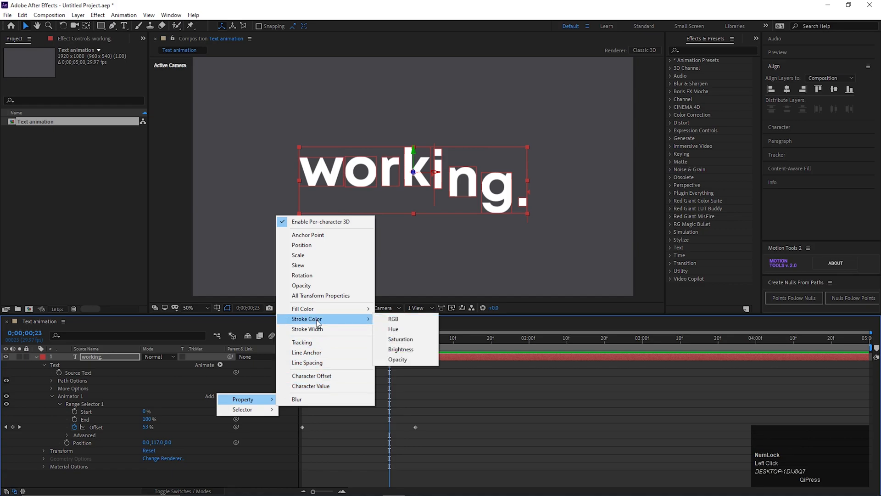
mouse_move(303, 308)
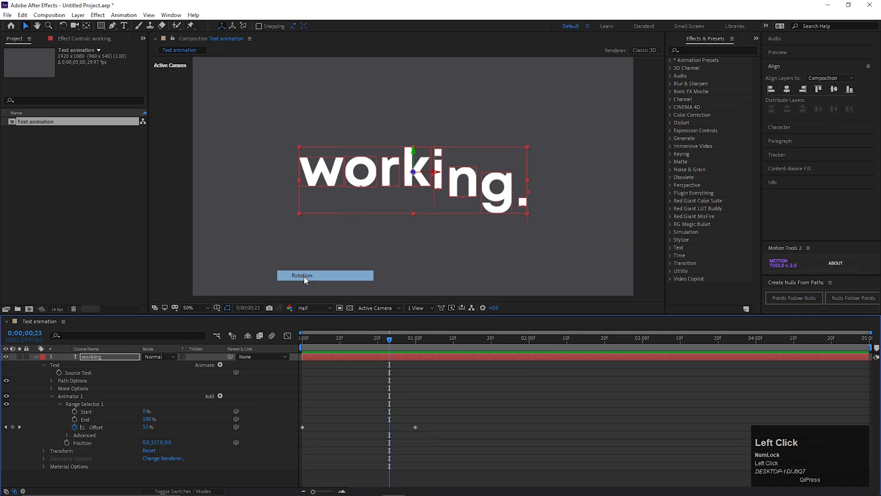
Step: Add Rotation to Animator 1 with X Rotation 86° and preview the letter flip
click(302, 276)
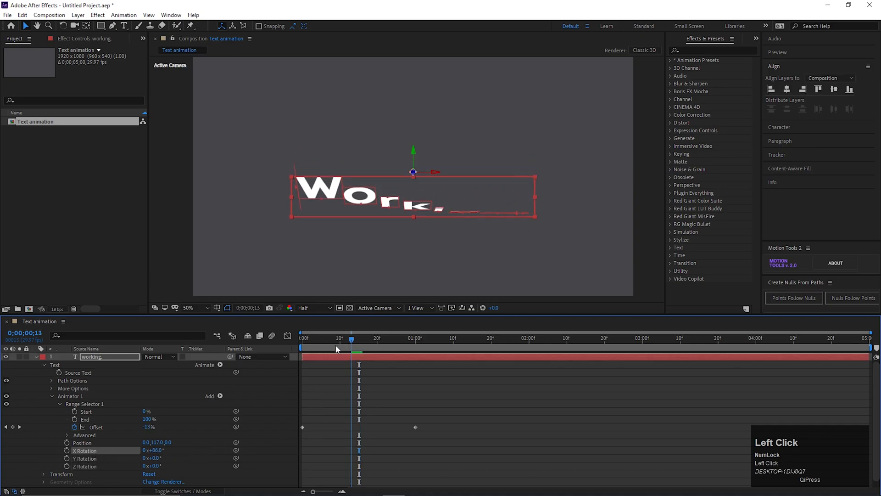
key(space)
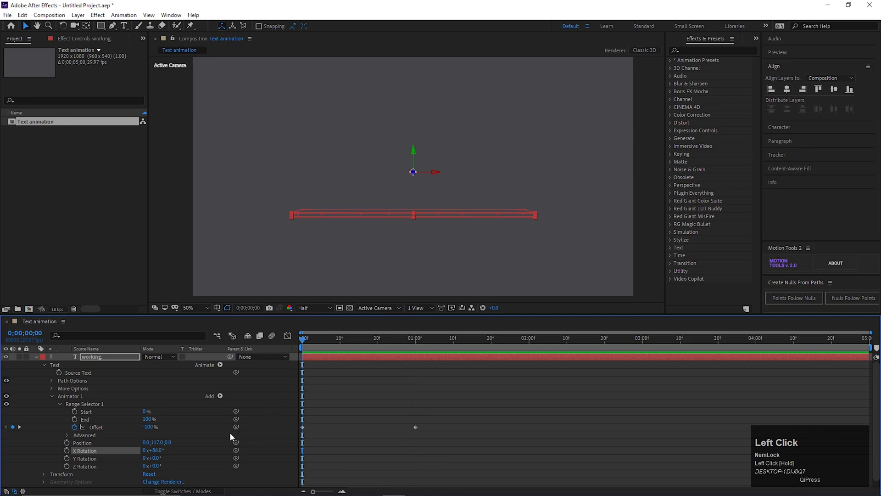
key(space)
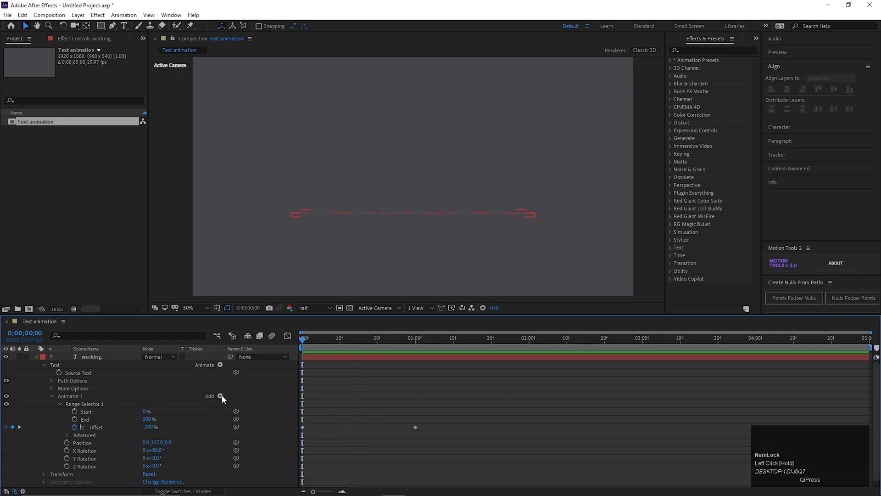
click(220, 397)
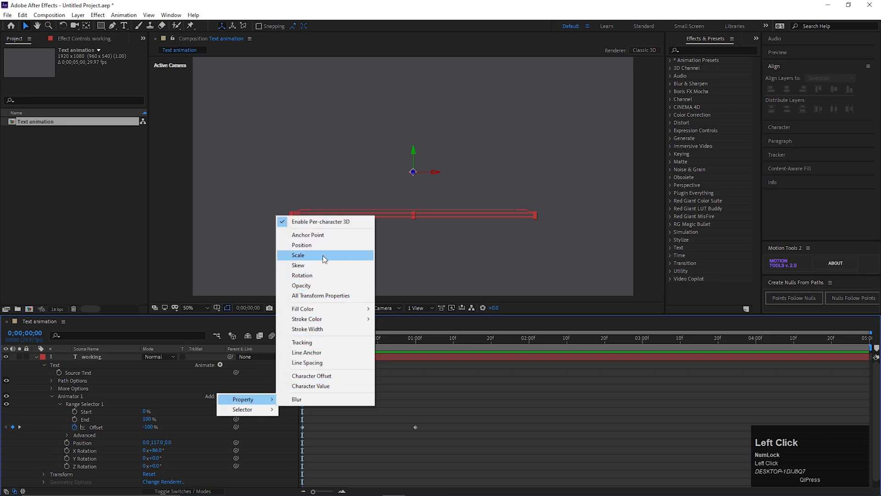
Step: Add Scale at 0% to Animator 1, preview, then undo the last change
click(298, 255)
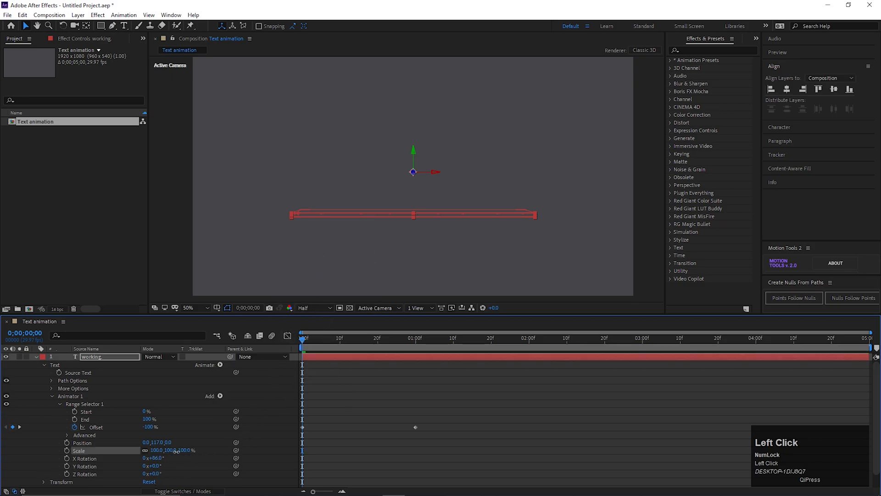
key(Enter)
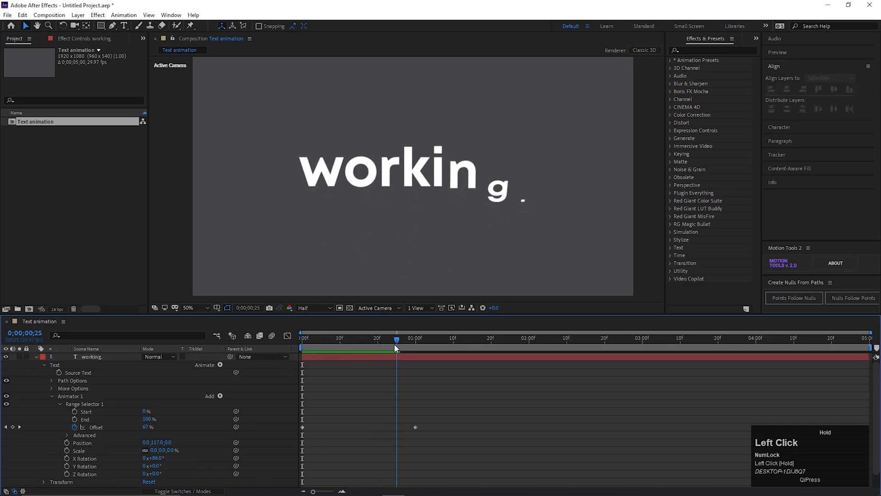
key(space)
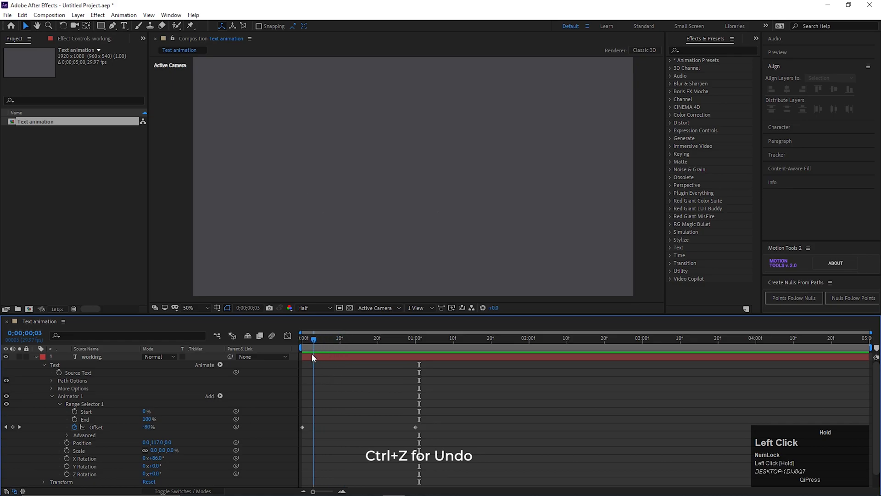
key(ctrl+z)
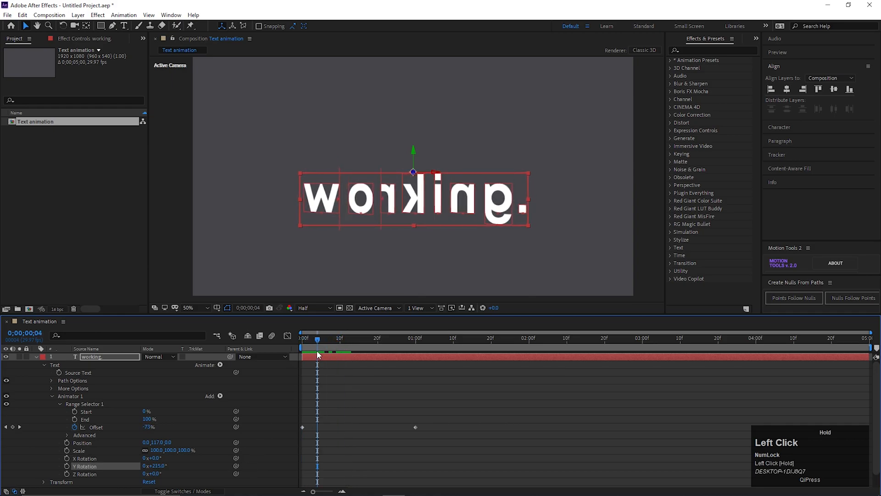
Step: Preview letters with X Rotation 0°, Y Rotation 215° and Scale 0%
key(space)
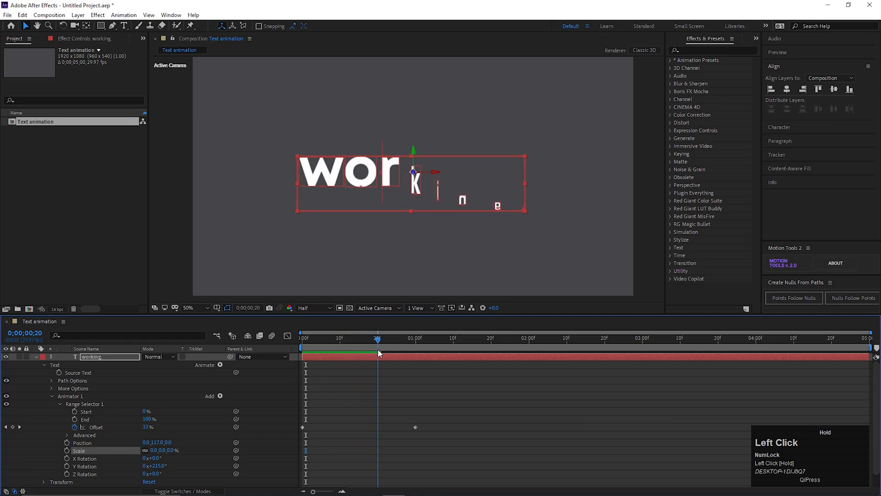
key(space)
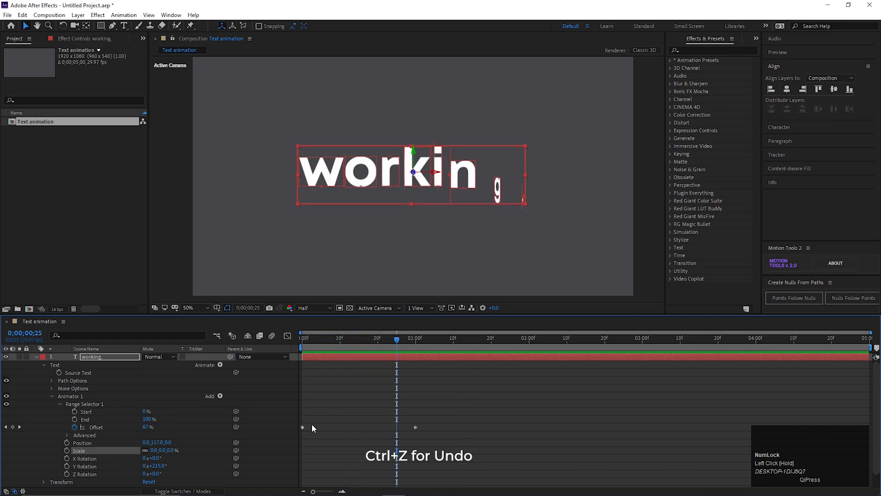
Step: Undo a stray change and use a 73° Z Rotation with Y Rotation at 0°
key(ctrl+z)
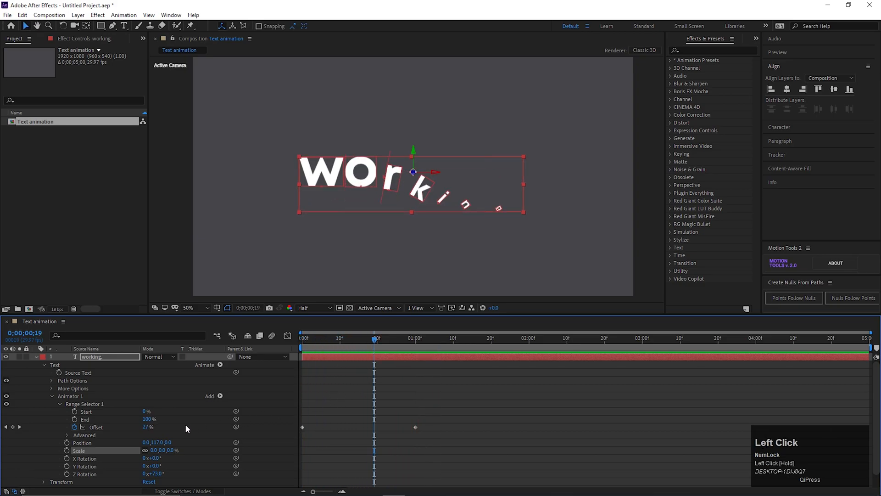
Step: Add an Anchor Point property to Animator 1 and set it to 0, 638, 0
click(220, 396)
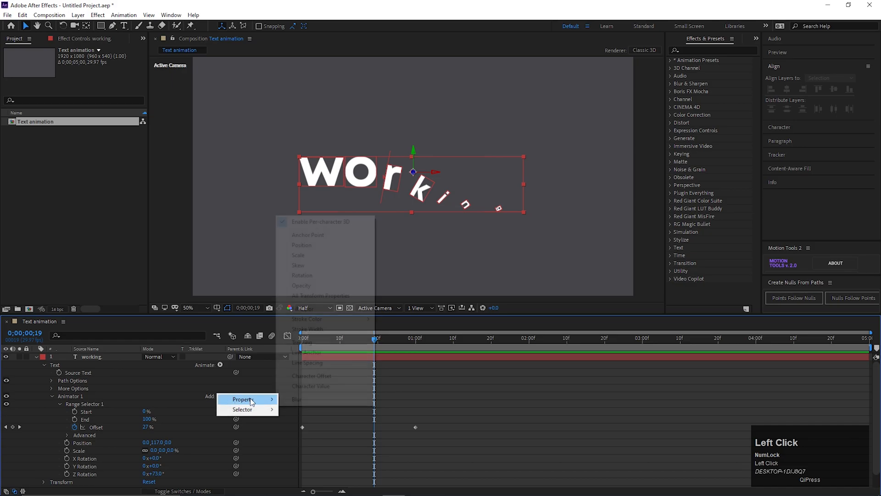
click(308, 234)
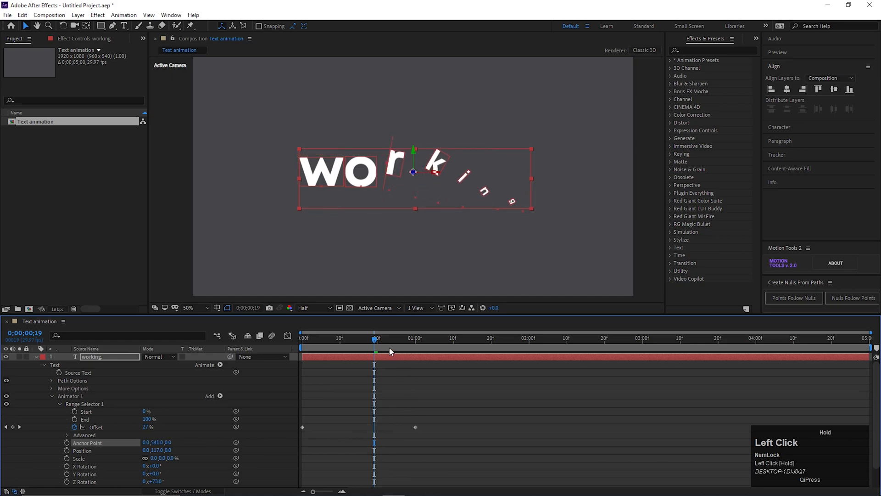
key(space)
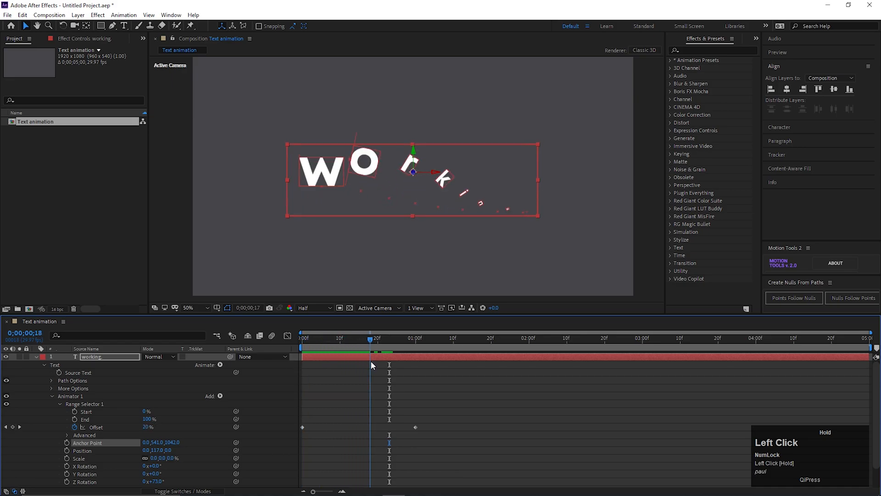
key(space)
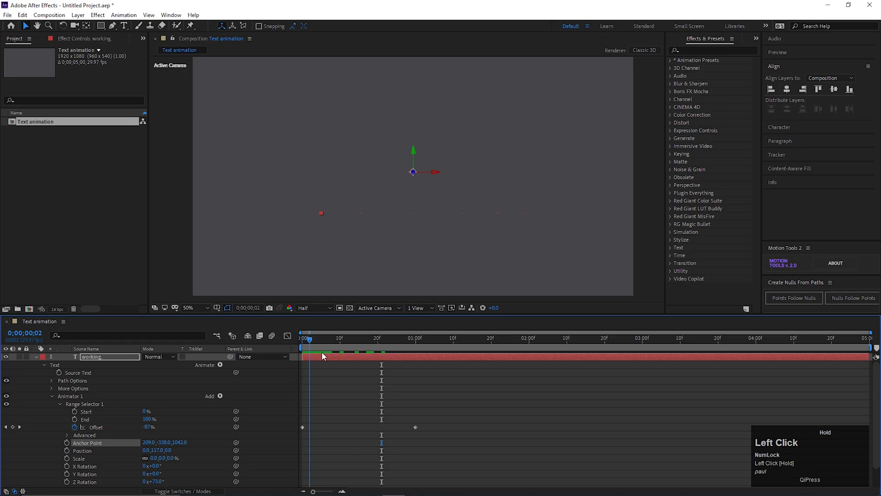
key(space)
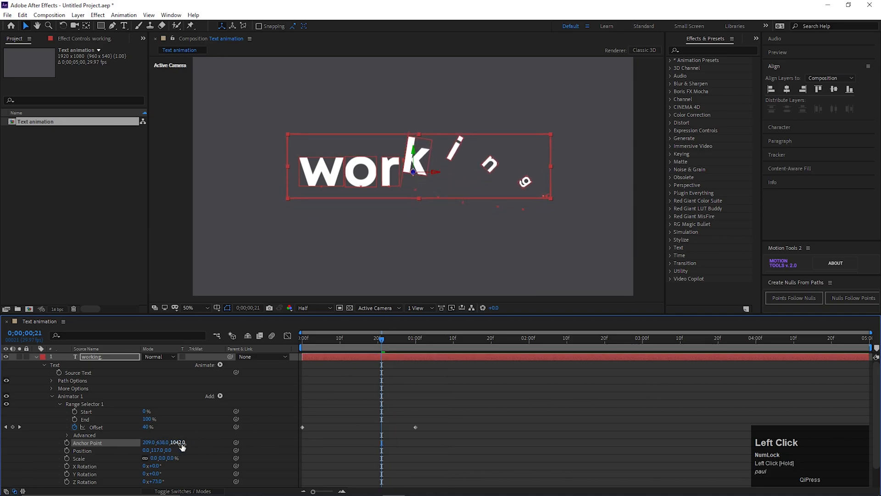
key(space)
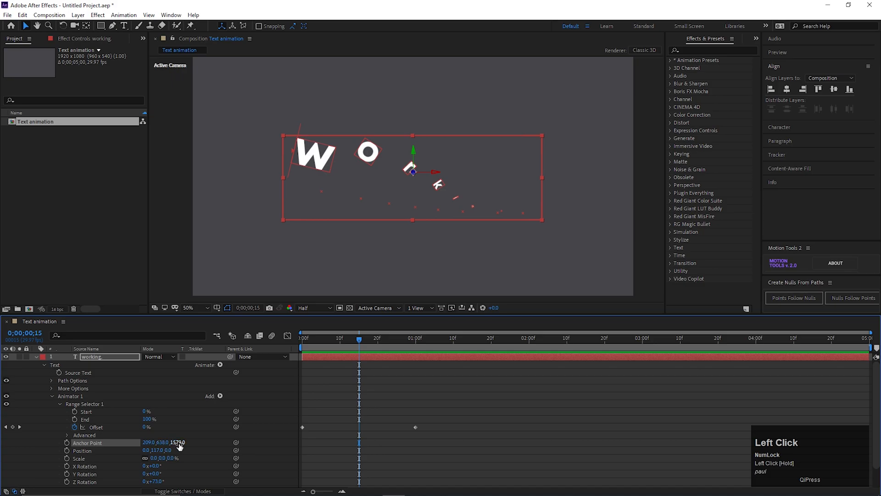
key(Enter)
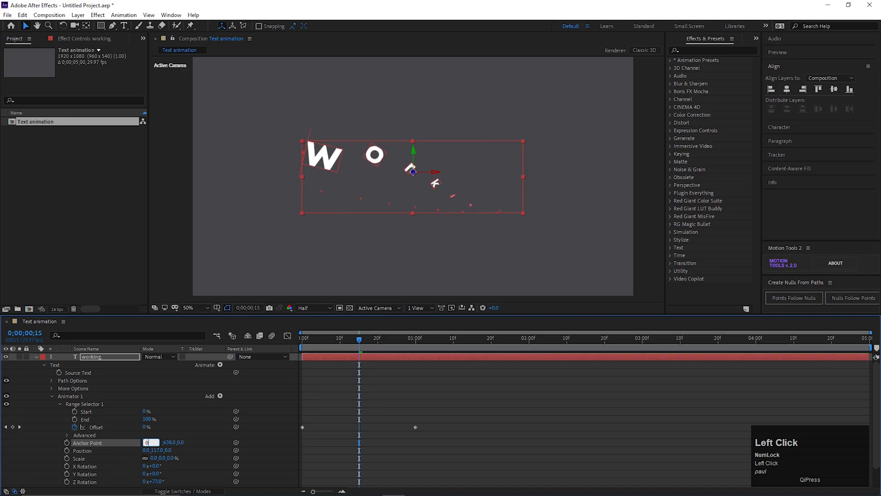
double_click(159, 442)
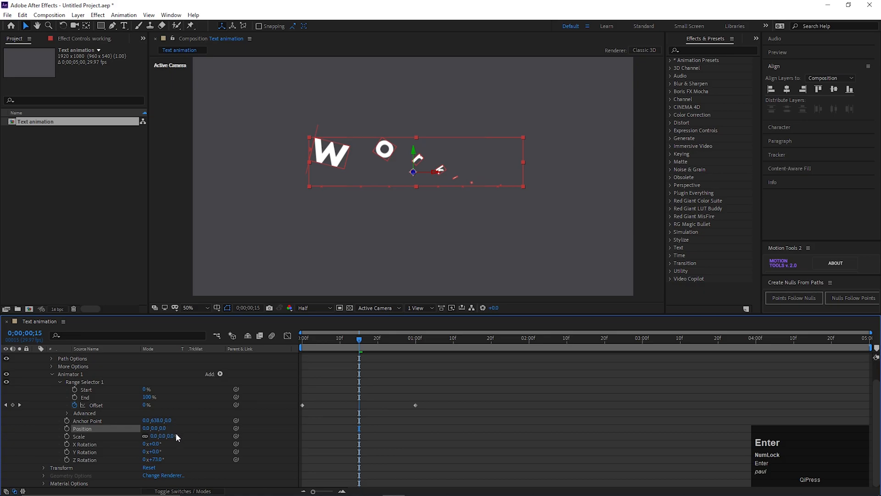
Step: Reset Animator 1's Z Rotation to 0° and push its Anchor Point Y much farther down
double_click(153, 459)
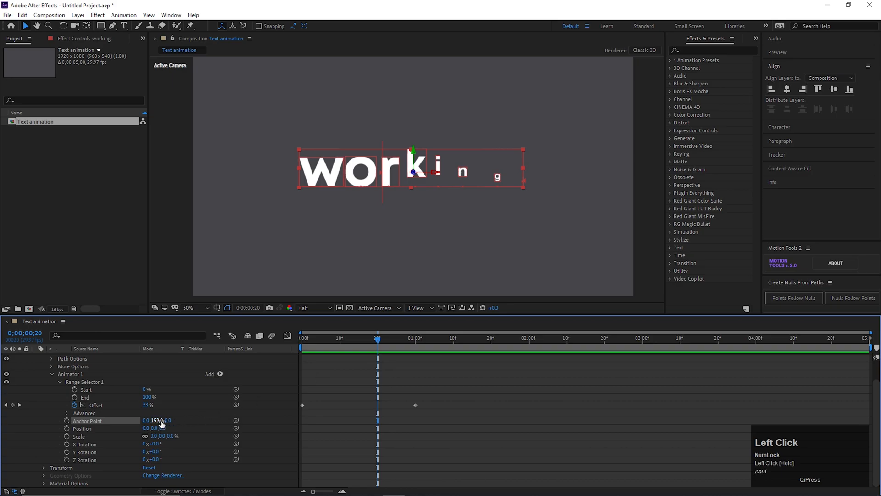
click(340, 338)
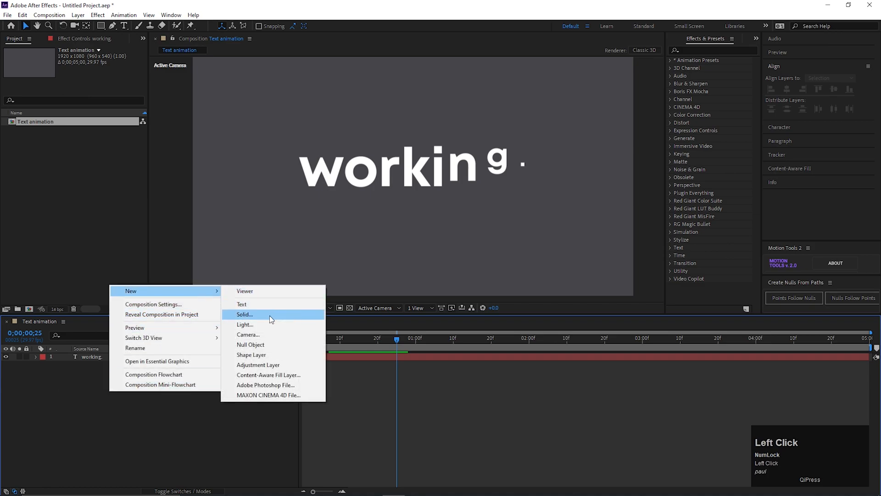
Step: Create a Medium Red solid behind the text, then reselect the working text layer
click(244, 314)
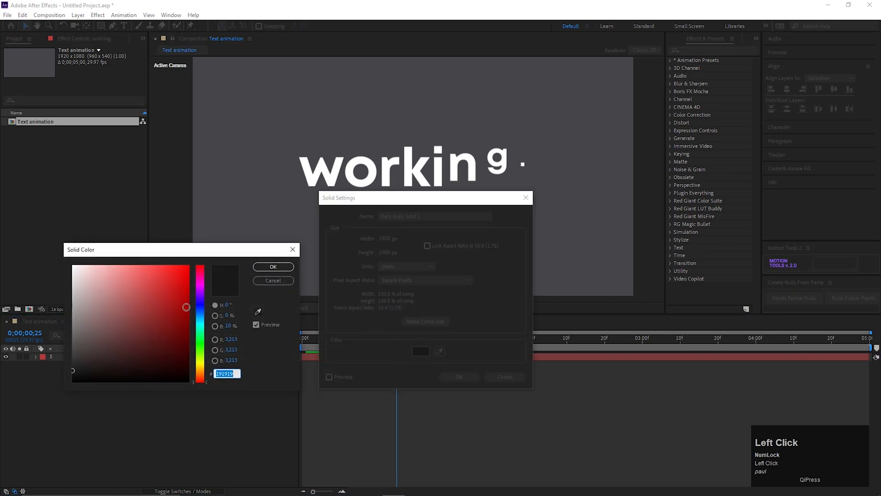
click(272, 266)
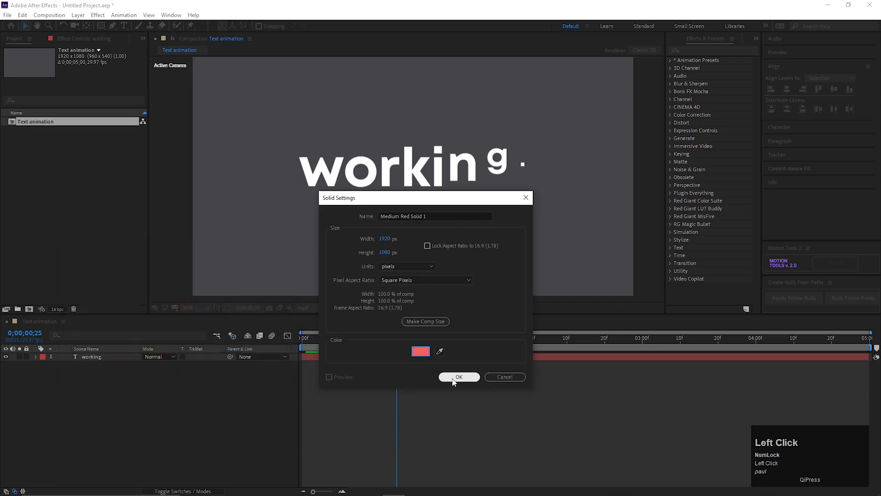
click(459, 376)
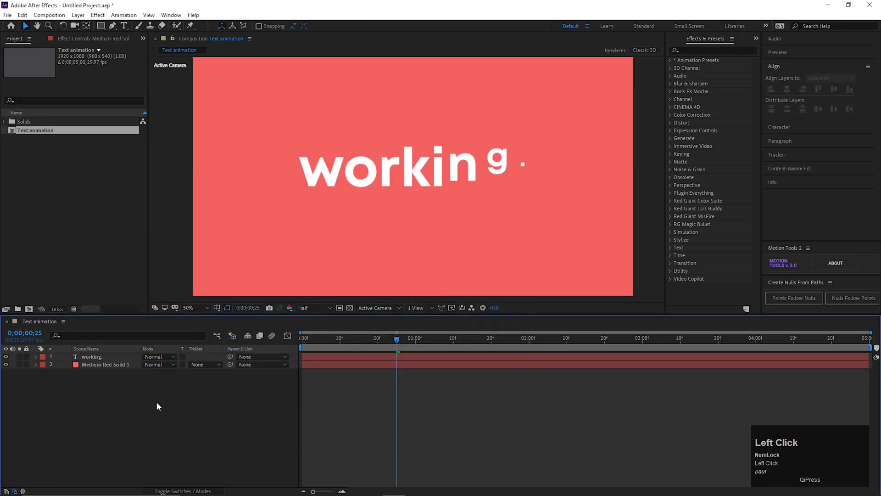
click(90, 356)
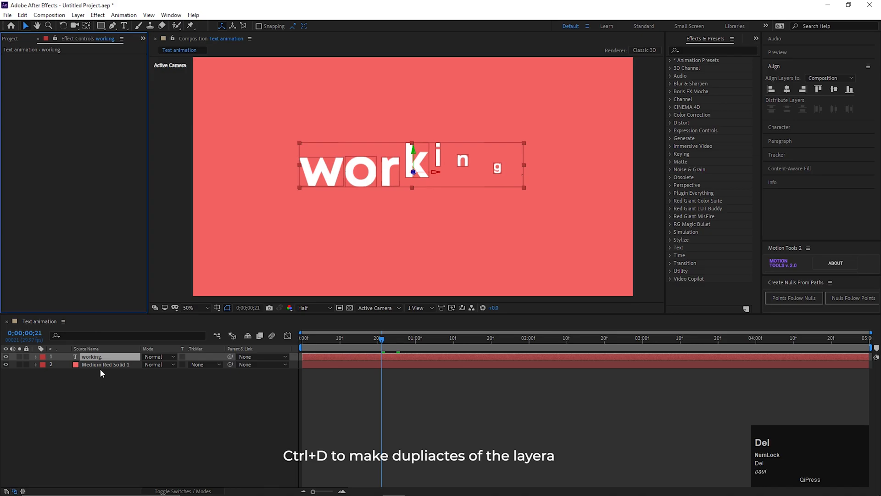
Step: Duplicate the working text layer and colour the copies green, pink and orange
key(ctrl+d)
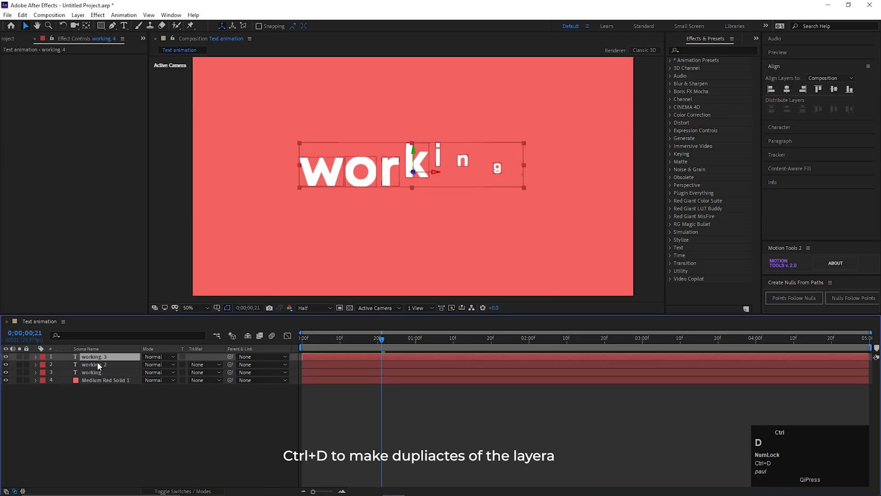
key(ctrl+d)
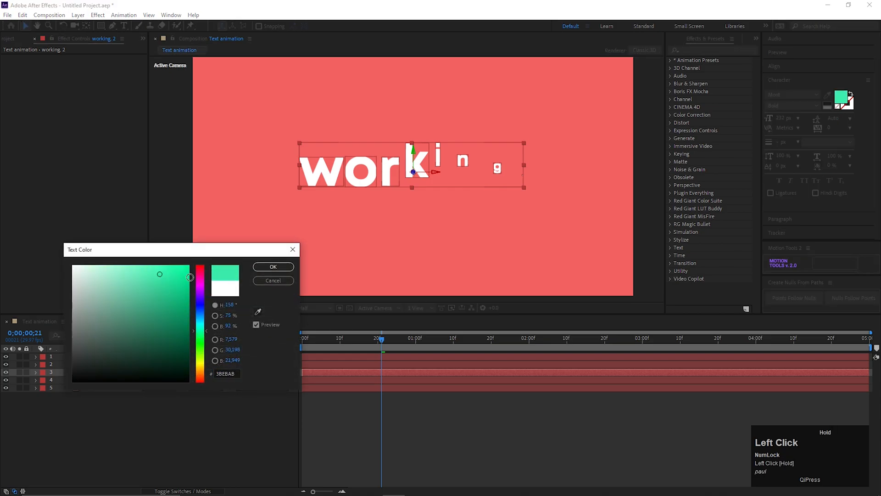
click(273, 266)
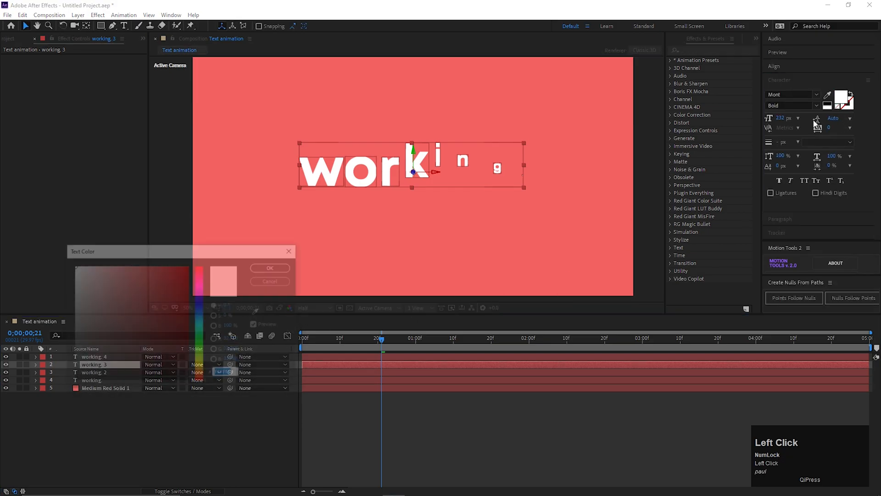
click(138, 273)
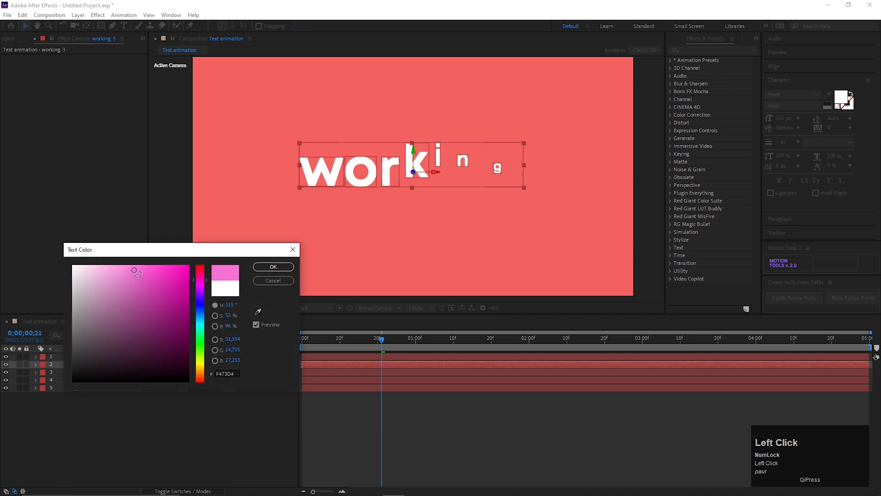
click(272, 266)
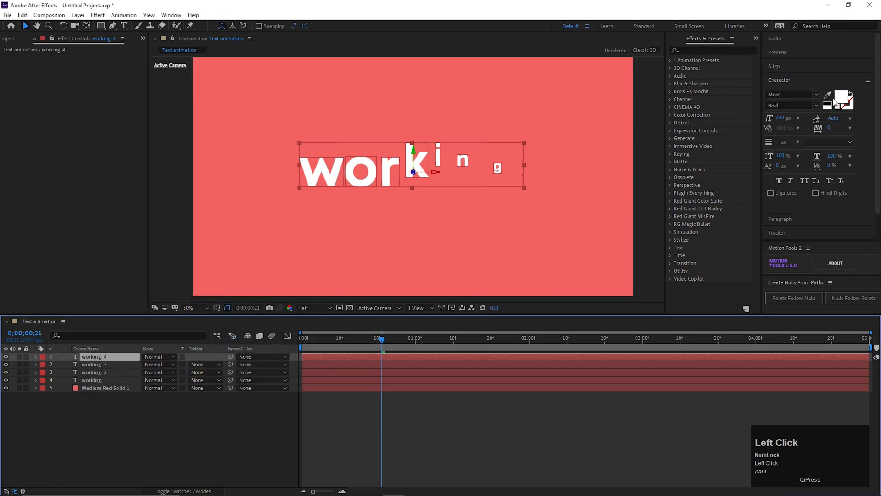
click(827, 96)
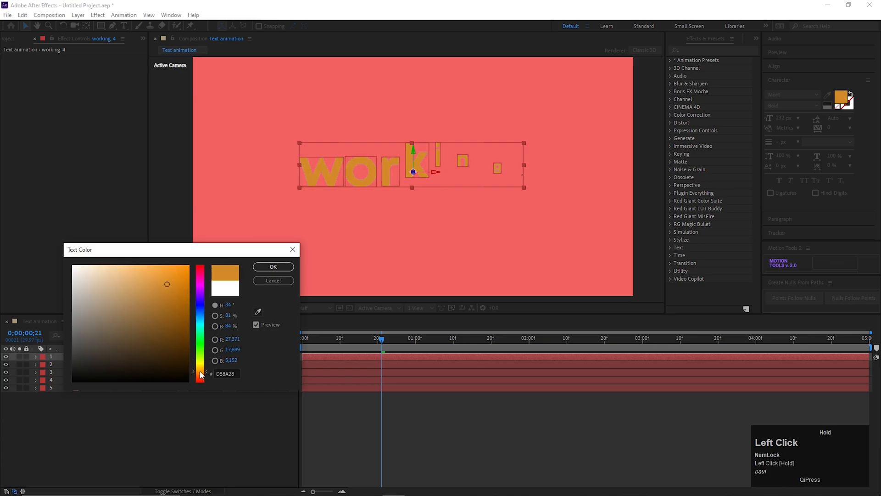
click(273, 266)
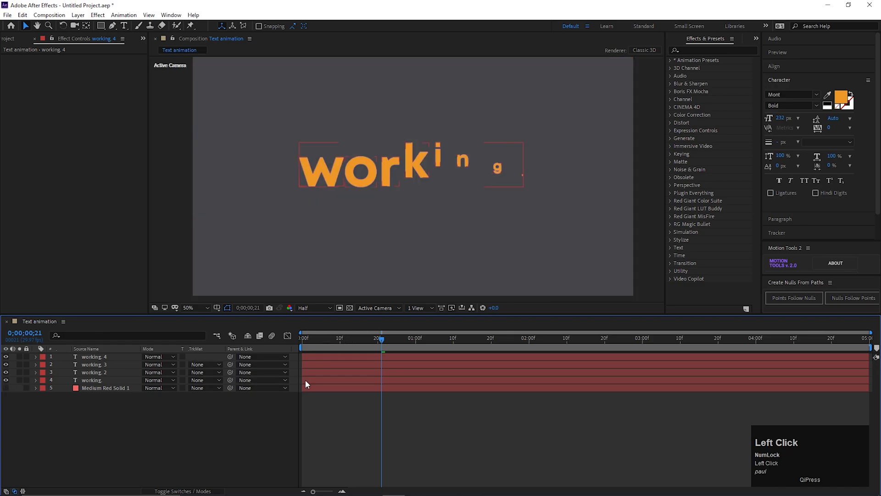
Step: Delay working 2, working 4 and the white original by a few frames each, original on top, and preview
click(93, 372)
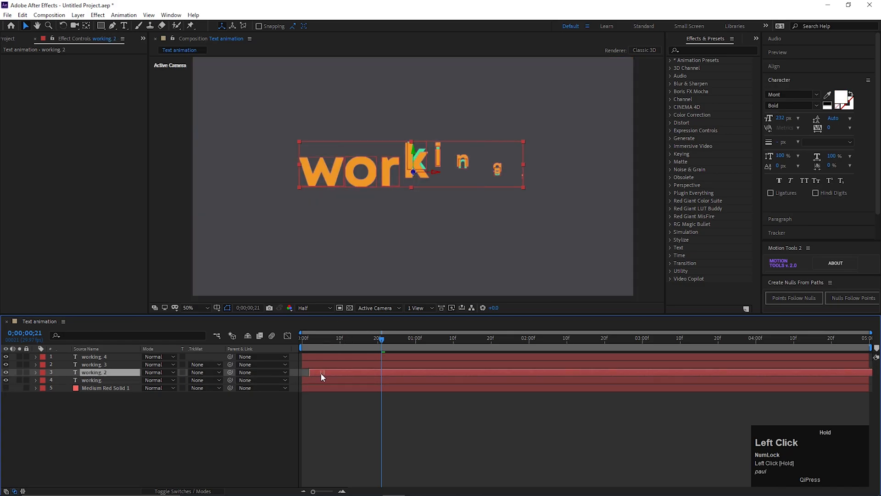
click(93, 356)
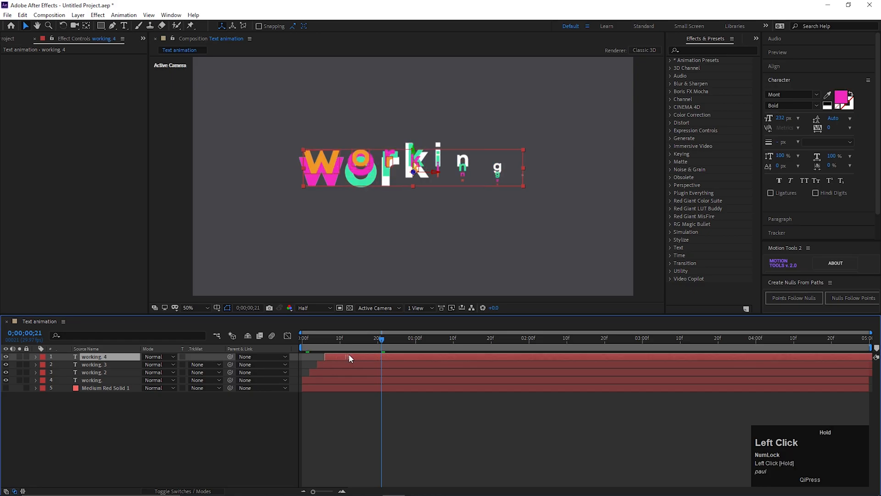
key(space)
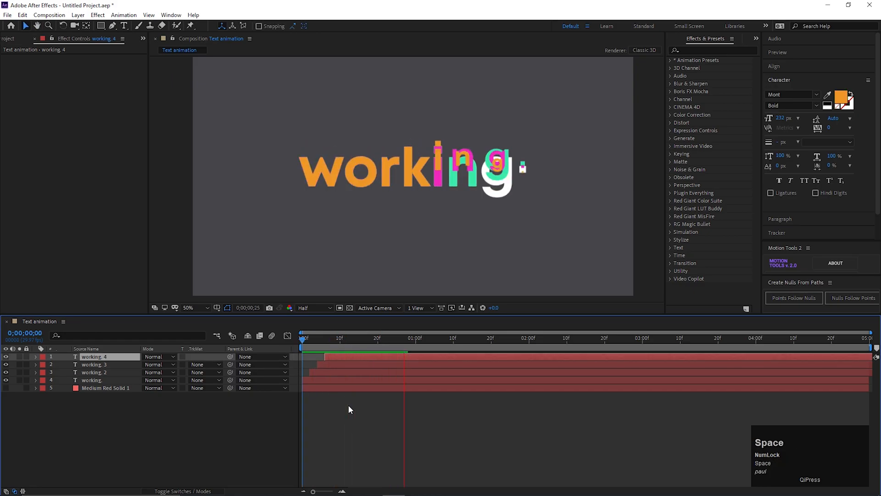
click(374, 338)
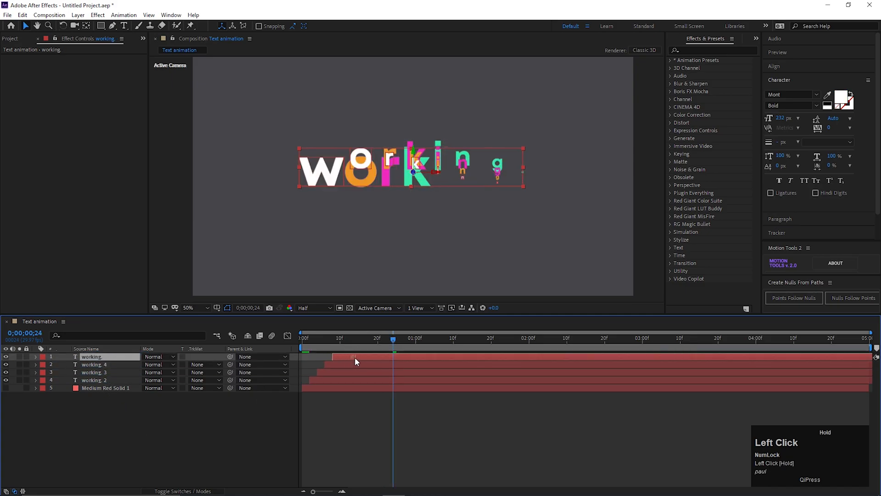
key(space)
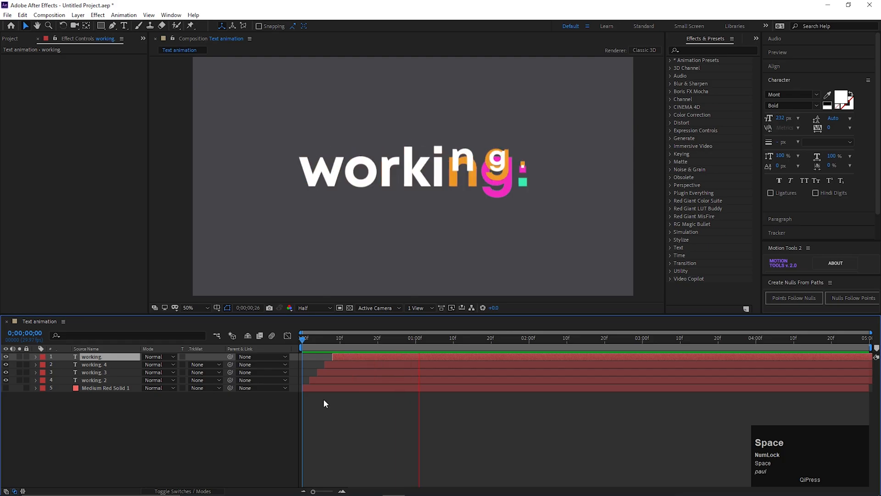